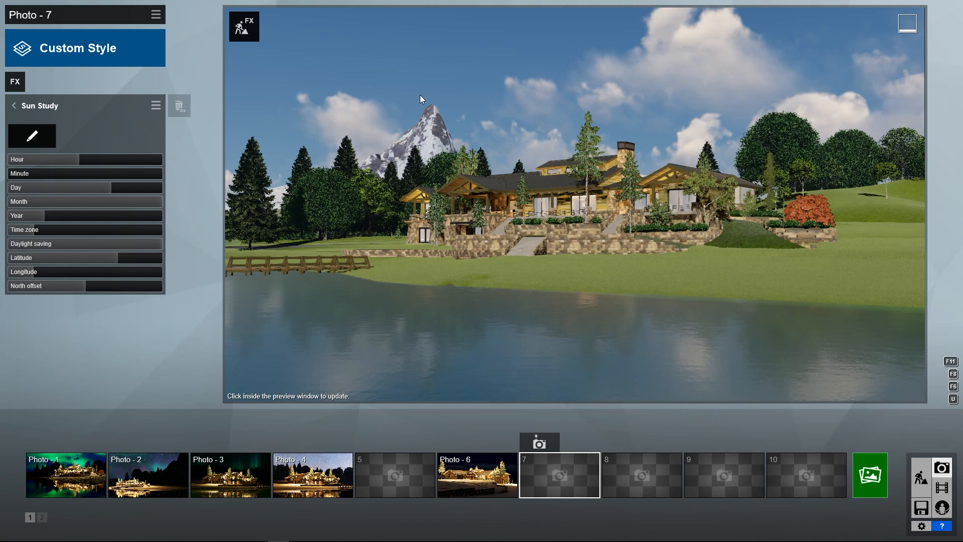
mouse_move(600, 148)
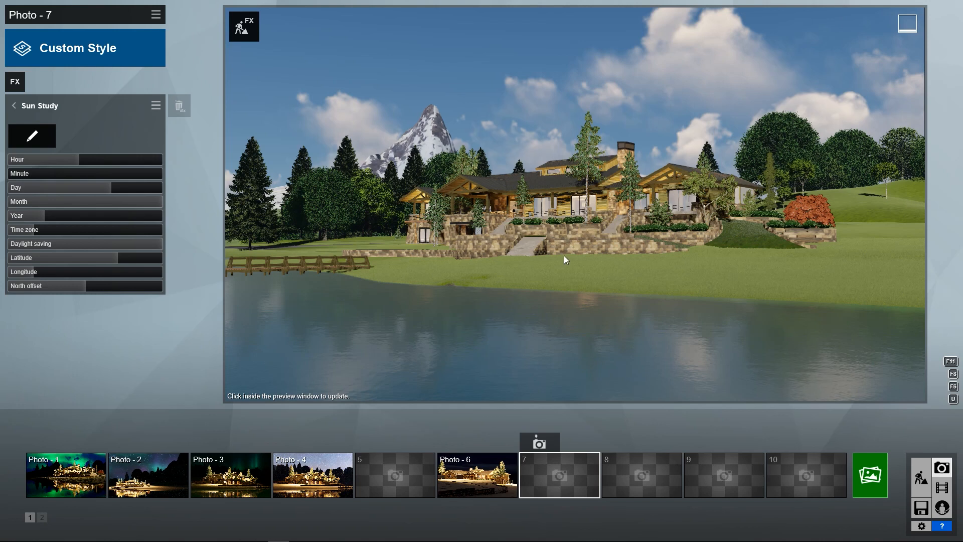
mouse_move(702, 212)
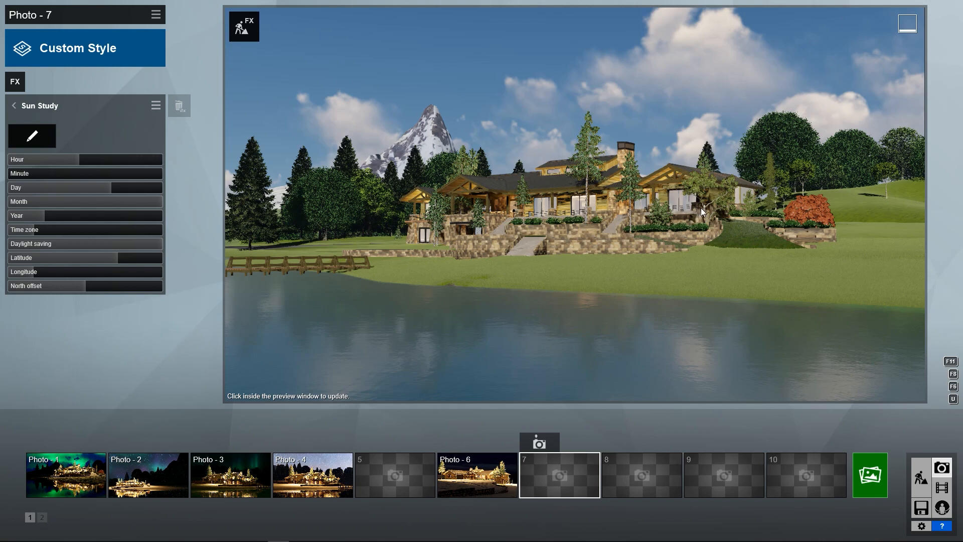
mouse_move(573, 235)
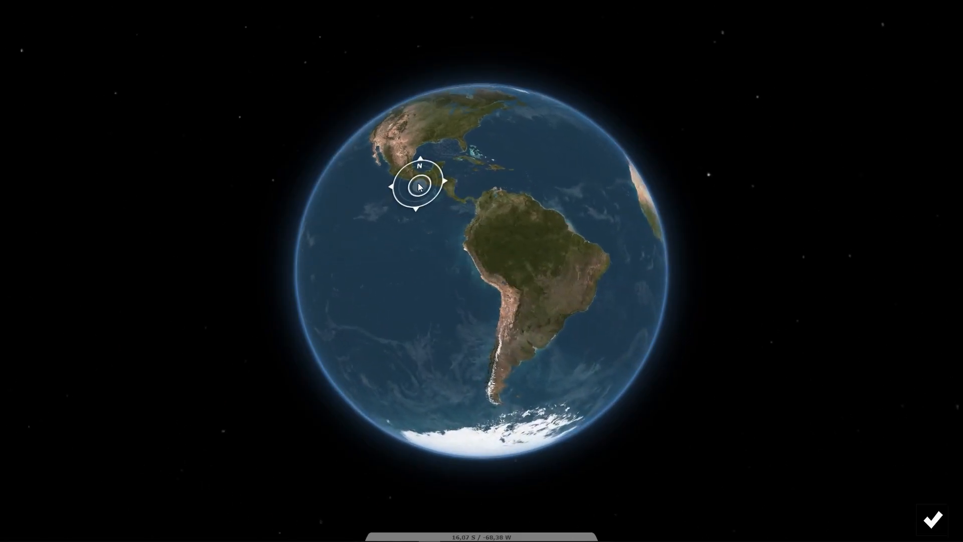
Step: Place Photo 7's project location on the globe, then switch to Photo 1's effects
drag(418, 187, 467, 246)
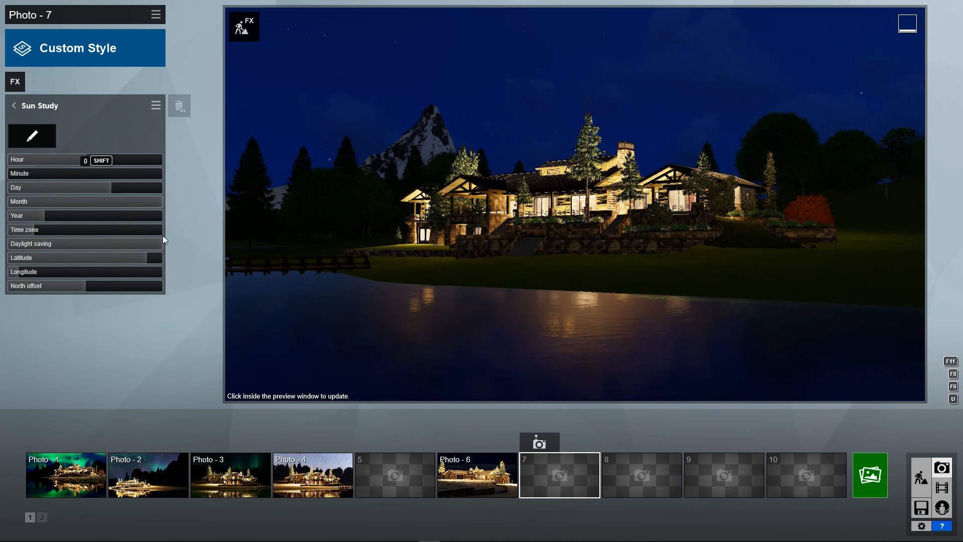
click(65, 474)
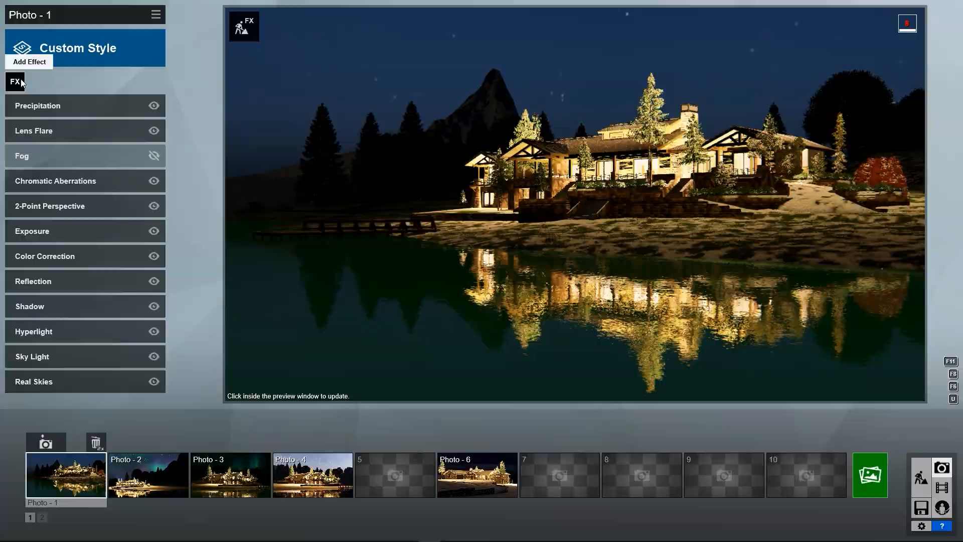
Step: Add the Aurora Borealis effect to Photo 1 for a green aurora over the lake
click(28, 61)
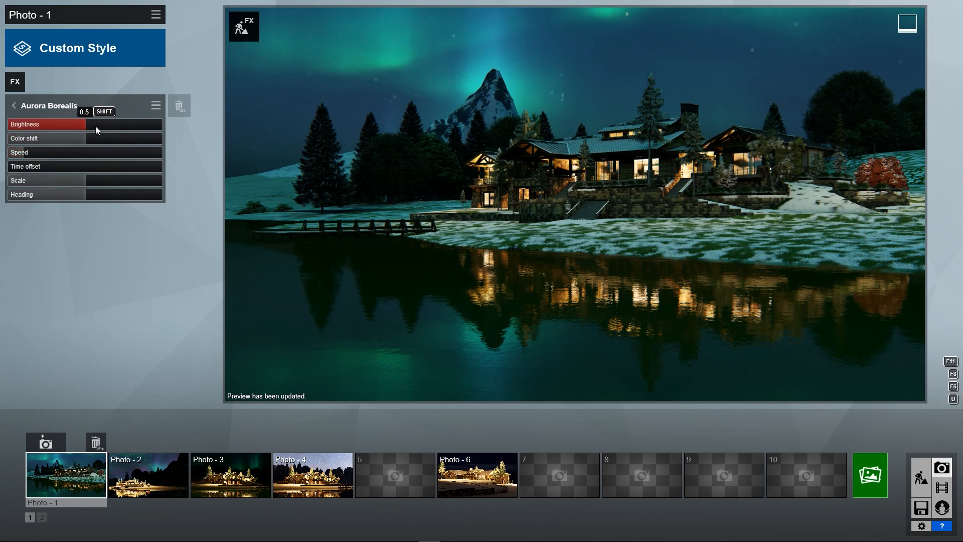
Step: Lower the aurora's Brightness and shift its colour to pink, purple and green bands
drag(85, 124, 6, 124)
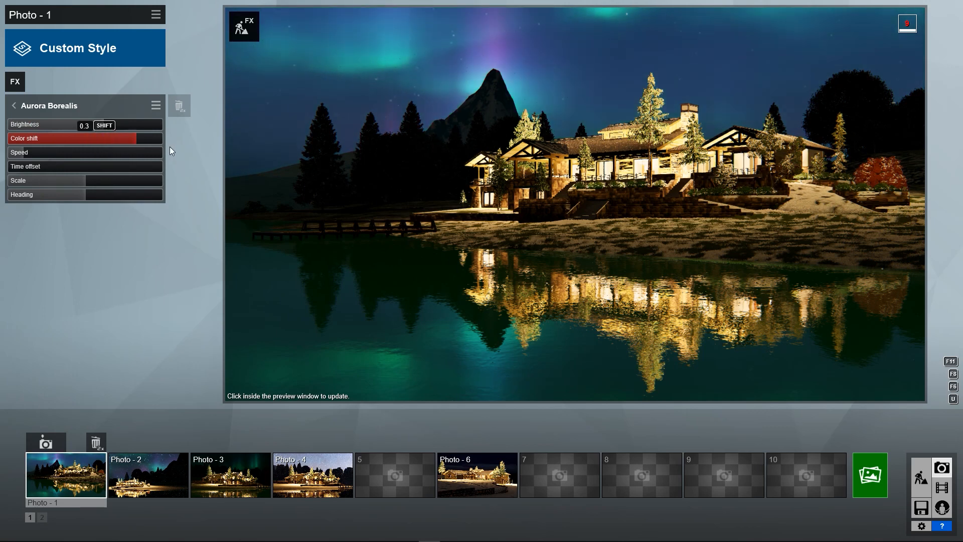
drag(123, 124, 84, 124)
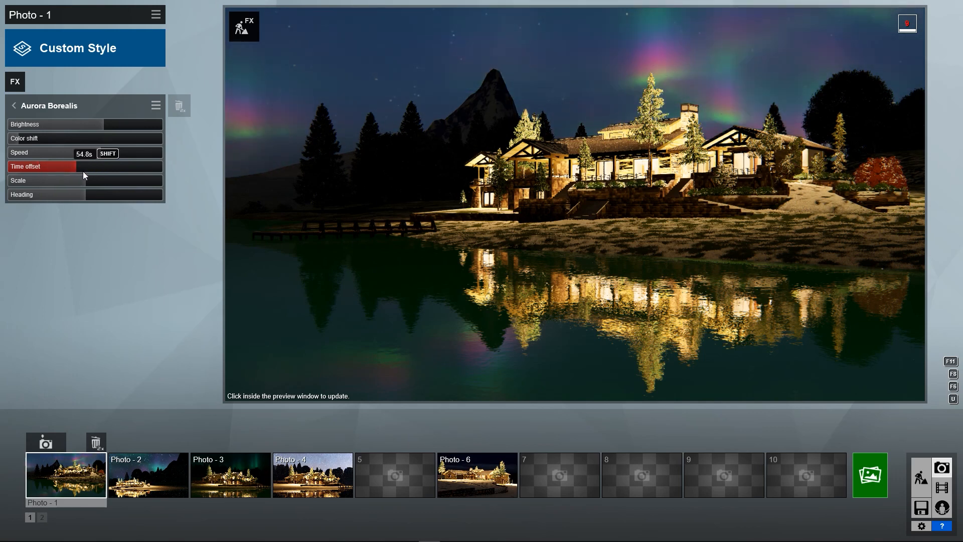
Step: Change the aurora's Time offset and rotate its Heading on Photo 1
drag(82, 166, 159, 166)
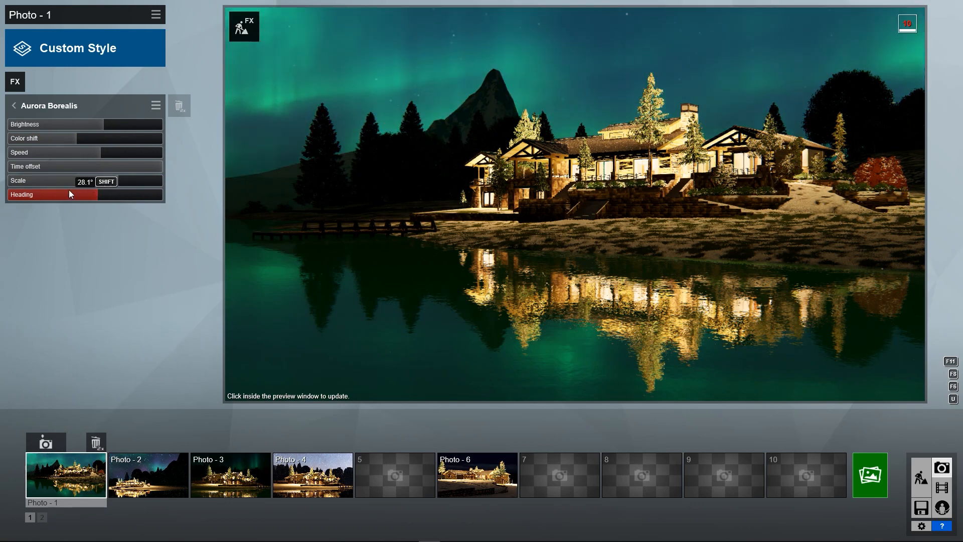
drag(85, 181, 101, 181)
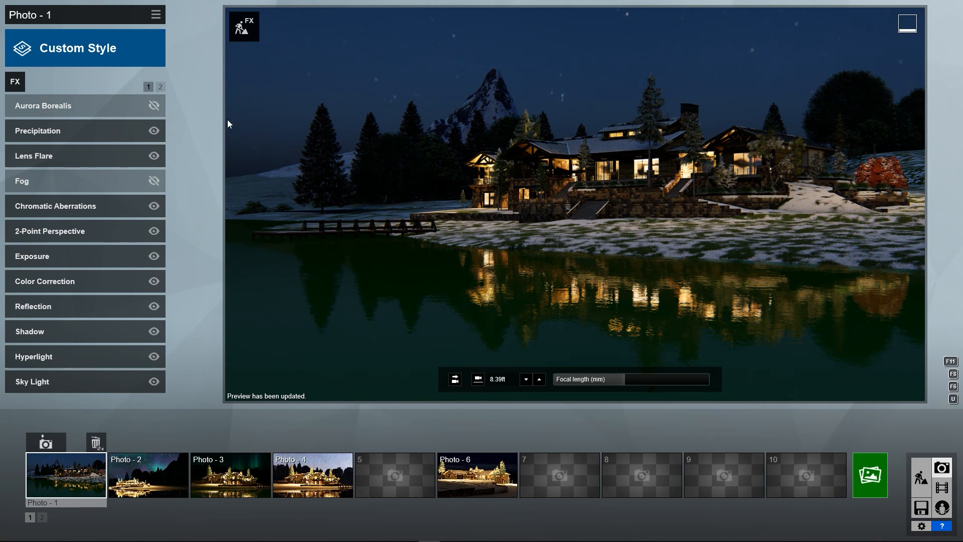
mouse_move(236, 81)
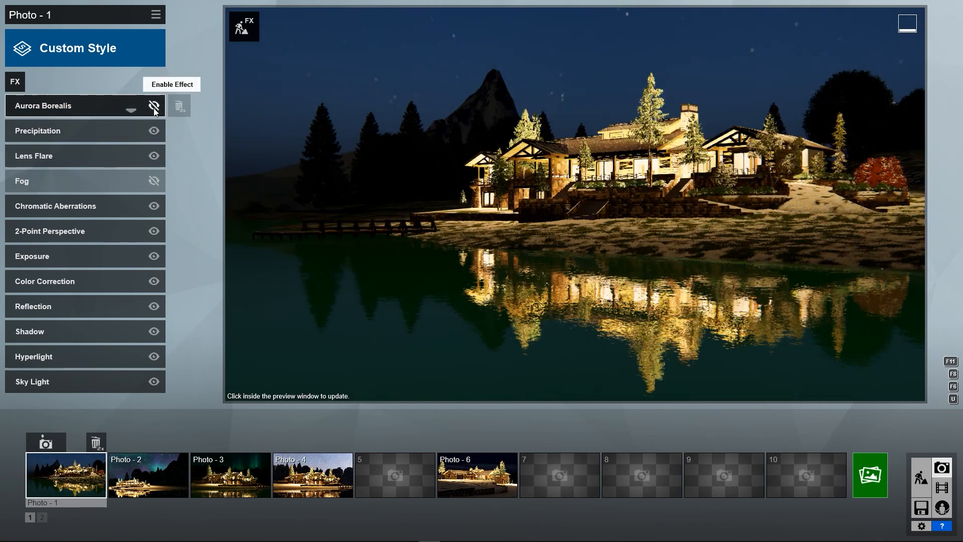
Step: Turn Photo 1's Aurora Borealis back on and open its settings
click(154, 106)
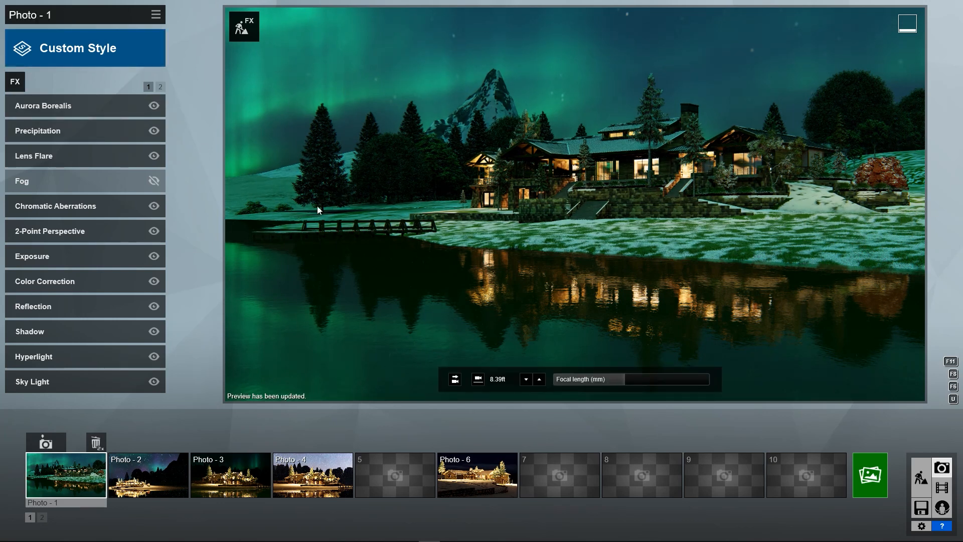
click(42, 105)
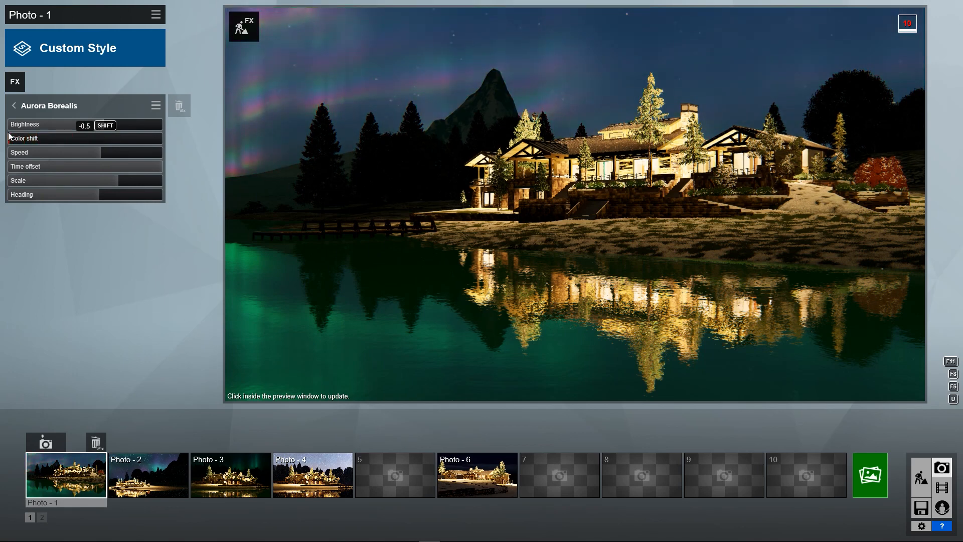
Step: Push aurora Brightness to full and adjust Heading for vivid teal and purple bands
click(24, 139)
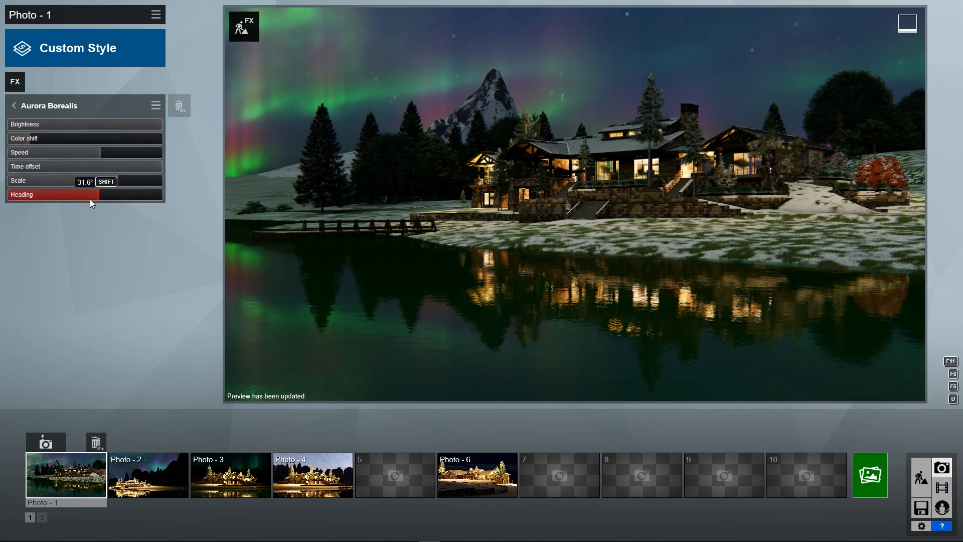
drag(86, 180, 69, 180)
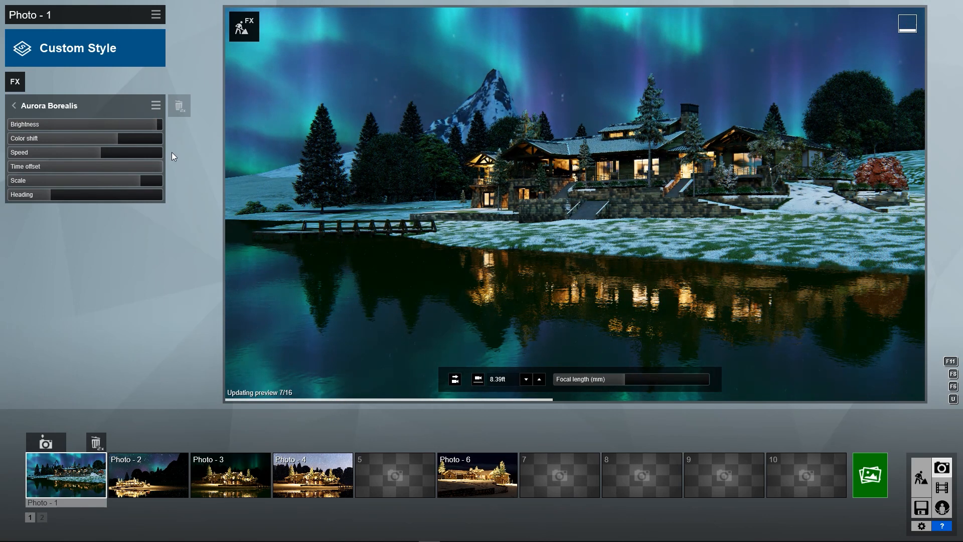
Step: Shrink the aurora's Scale and set Brightness low, leaving a faint teal cast
click(68, 137)
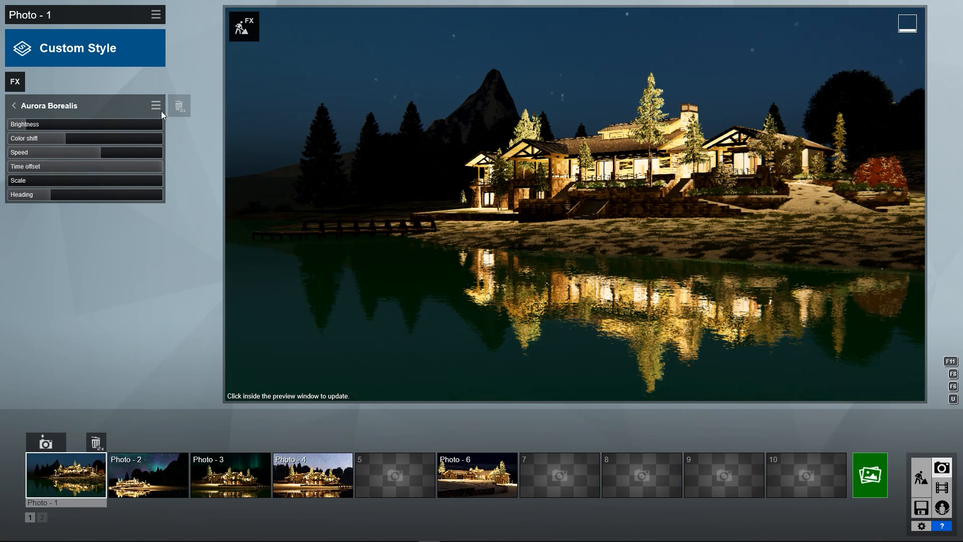
drag(37, 123, 123, 124)
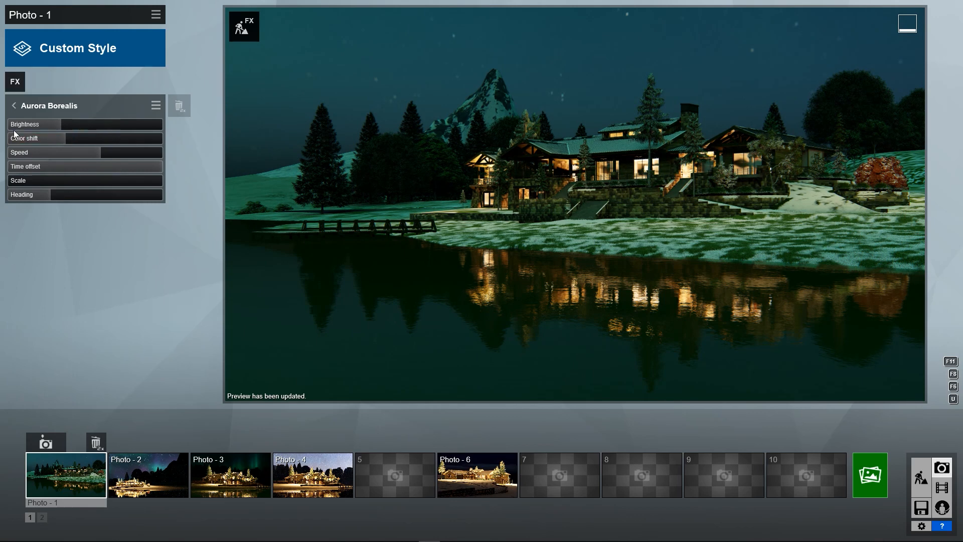
Step: Open Photo 1's Sky Light and raise its Saturation to pick up the aurora's teal tint
click(13, 105)
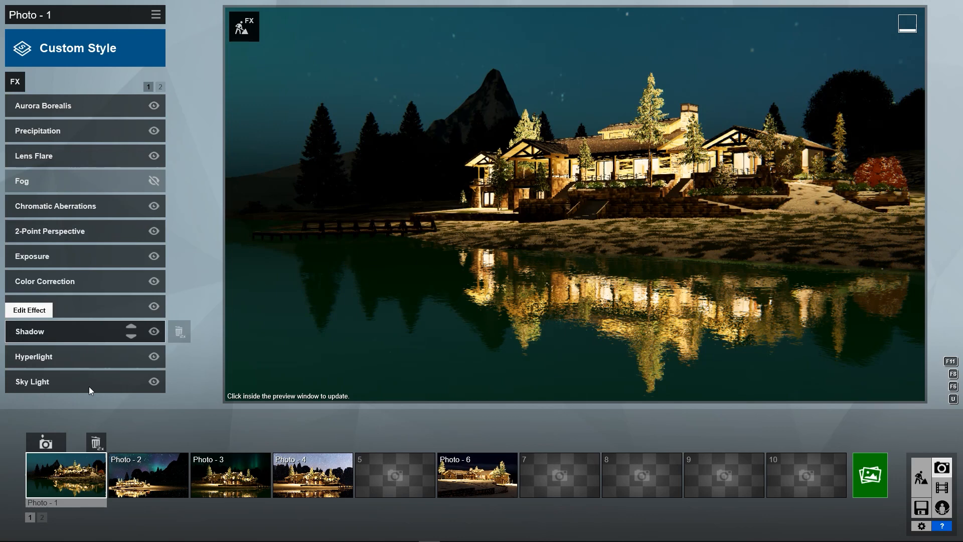
click(32, 381)
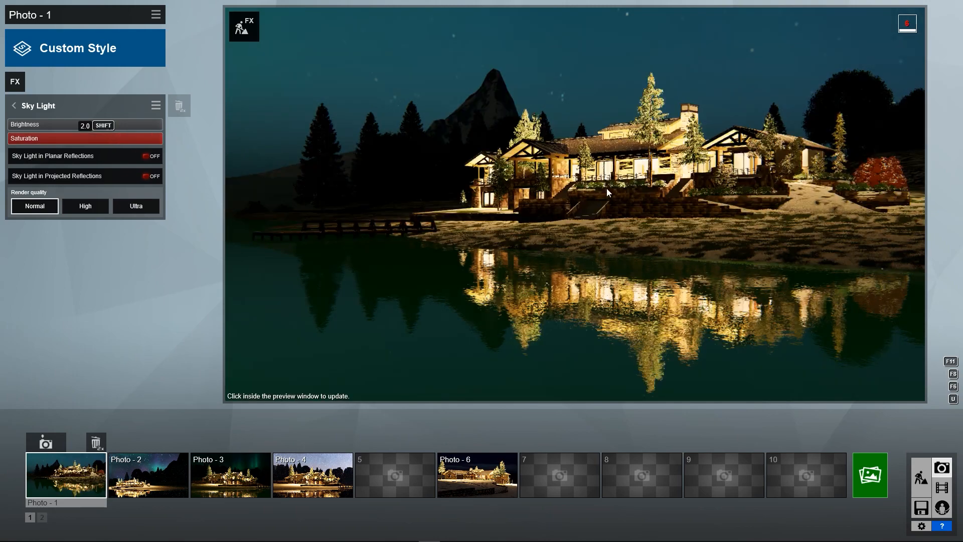
click(605, 192)
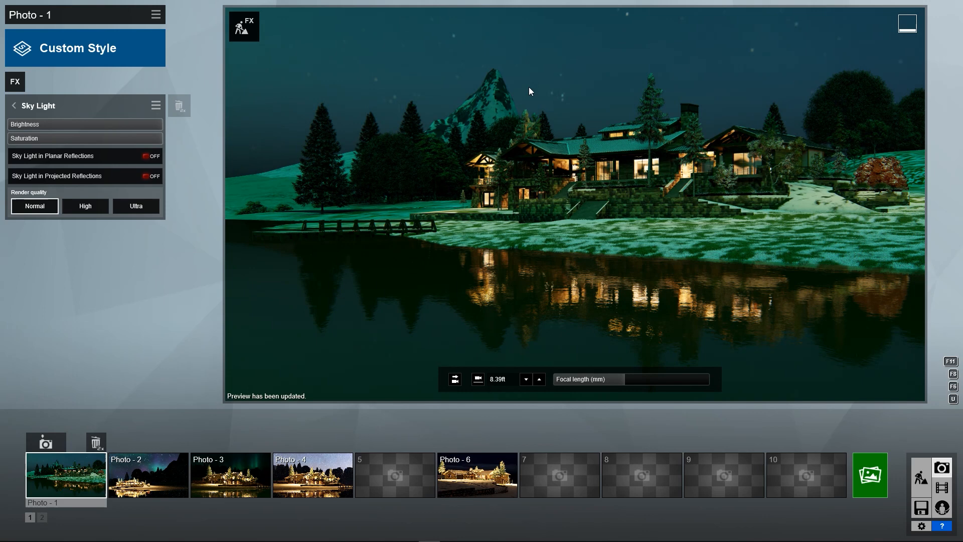
mouse_move(709, 184)
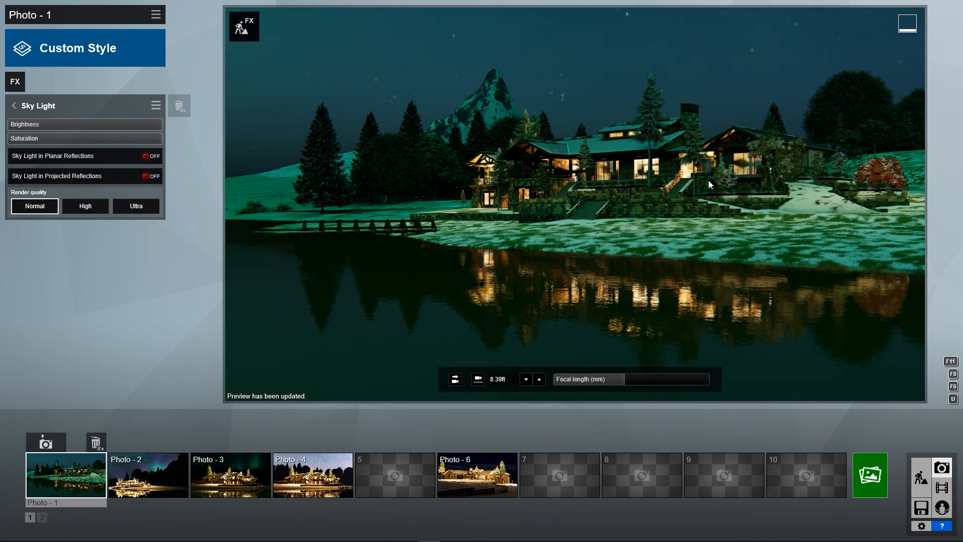
mouse_move(773, 162)
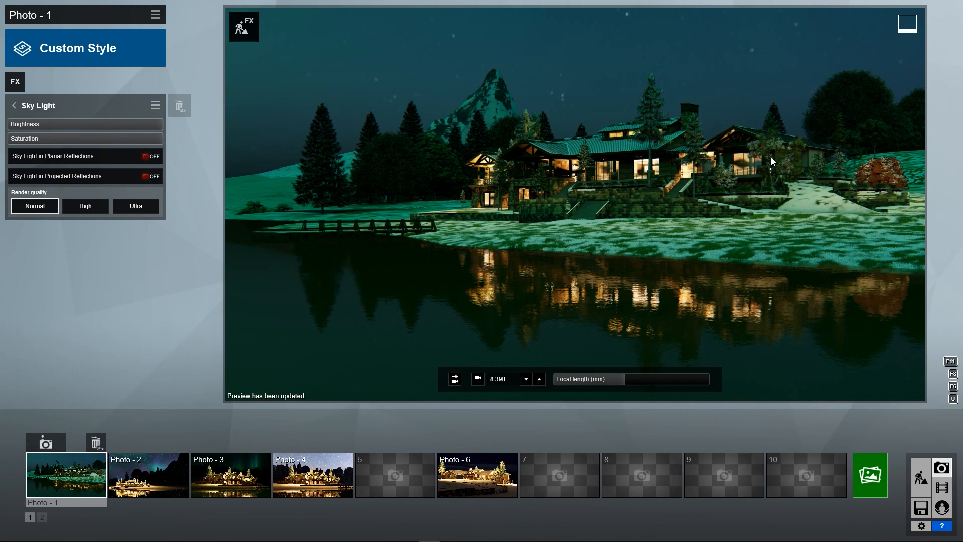
mouse_move(873, 112)
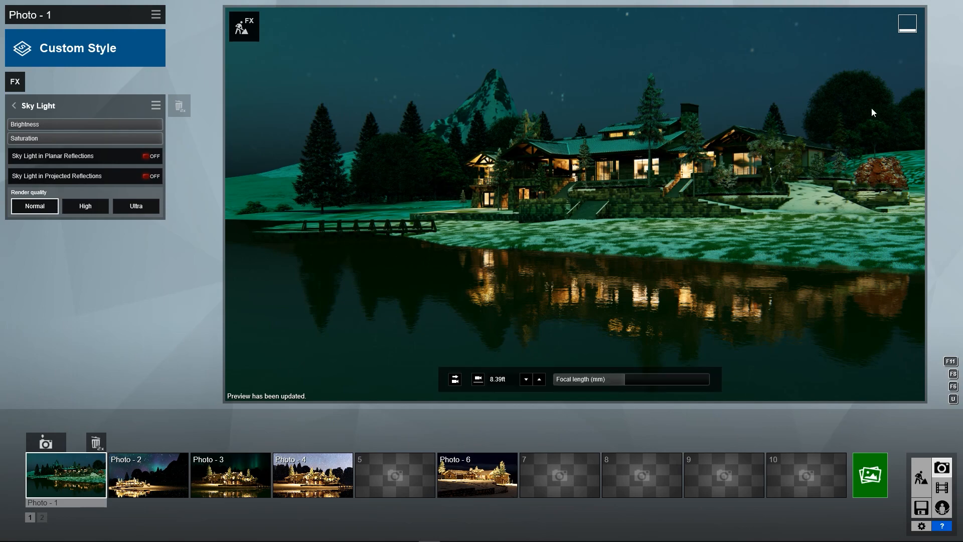
click(148, 474)
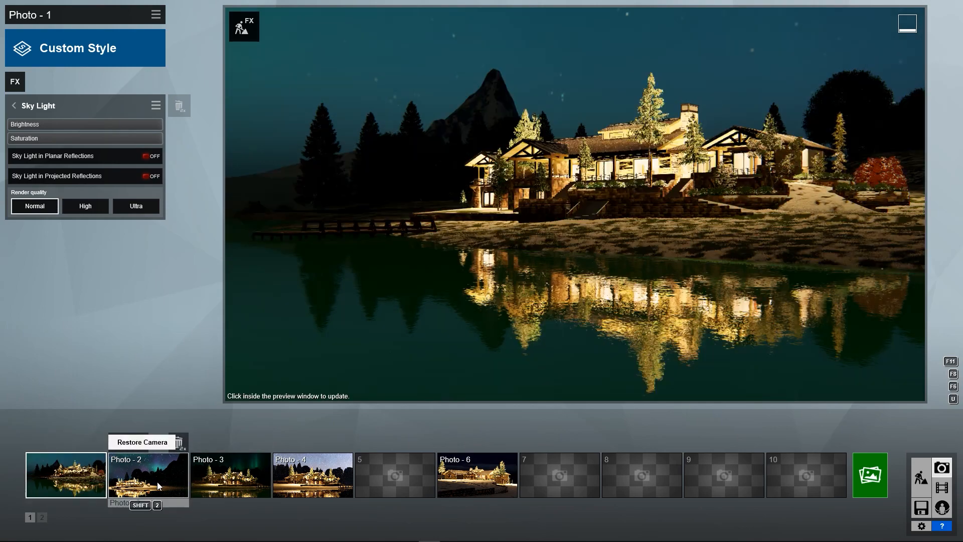
Step: On Photo 2, review Aurora Borealis settings and open Sky Light to carry the green tint
click(147, 475)
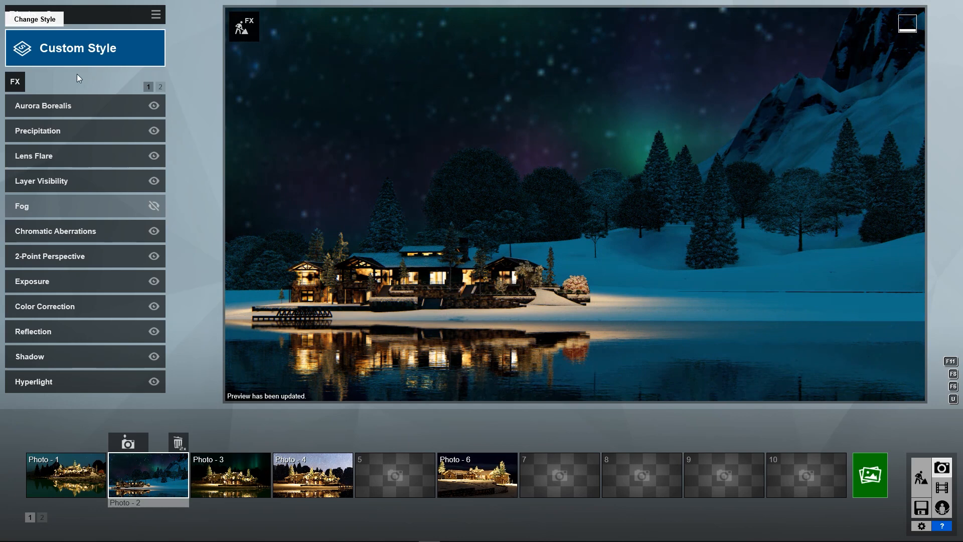
click(43, 106)
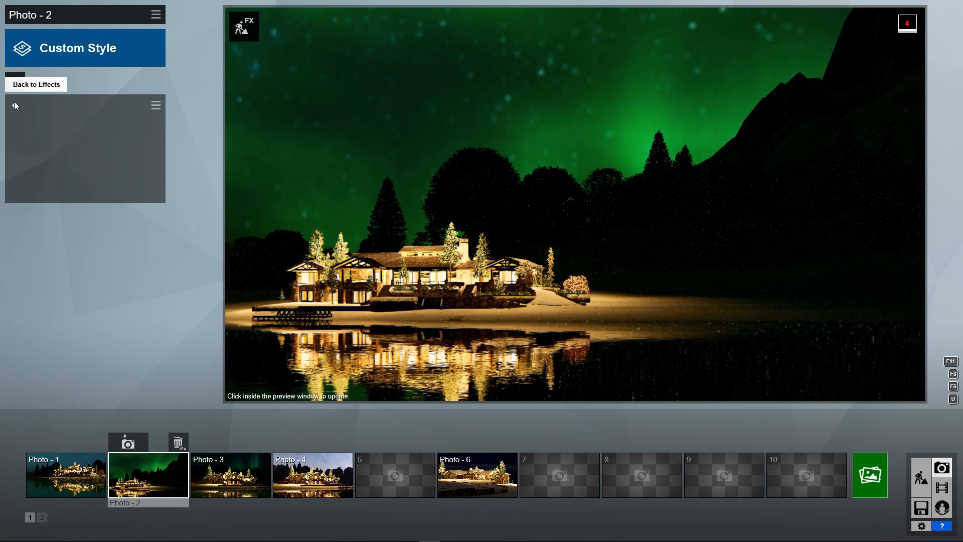
click(36, 84)
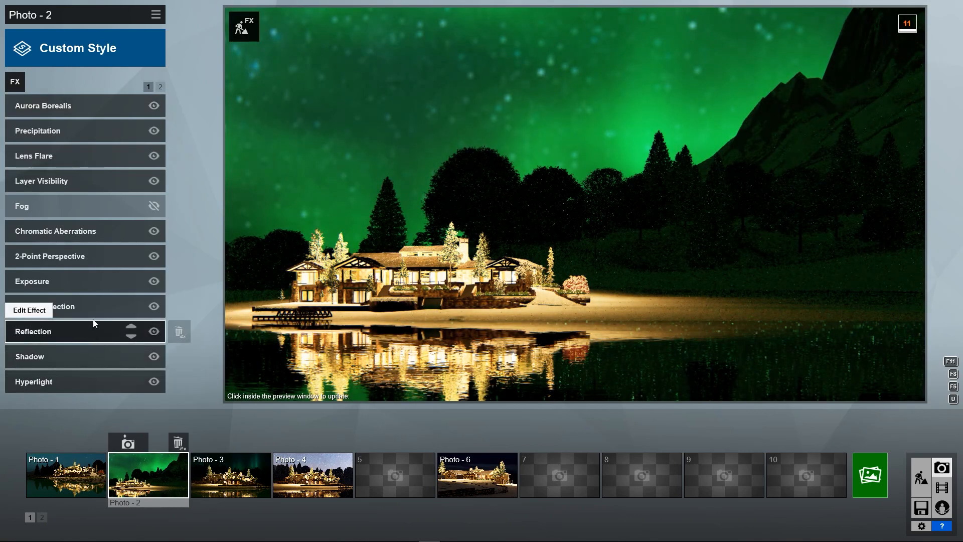
click(160, 86)
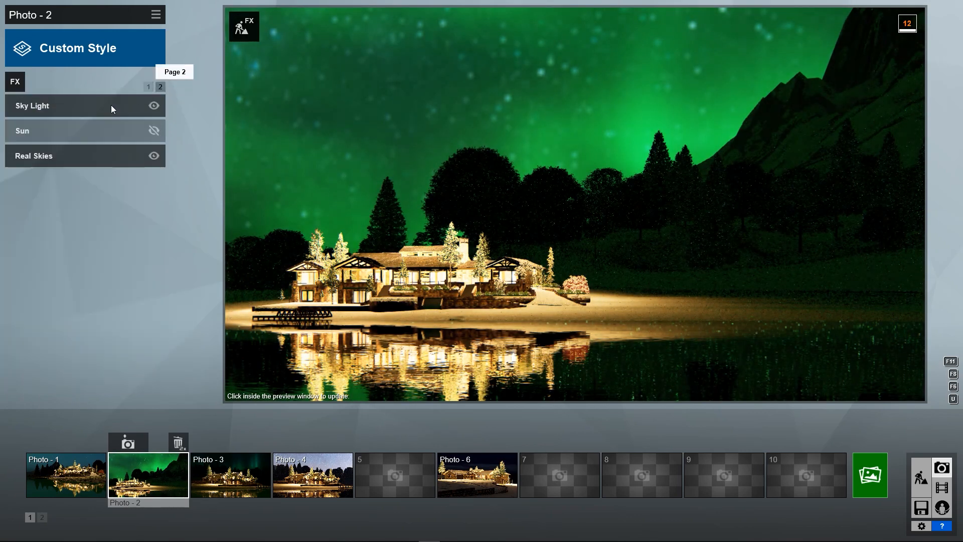
click(32, 105)
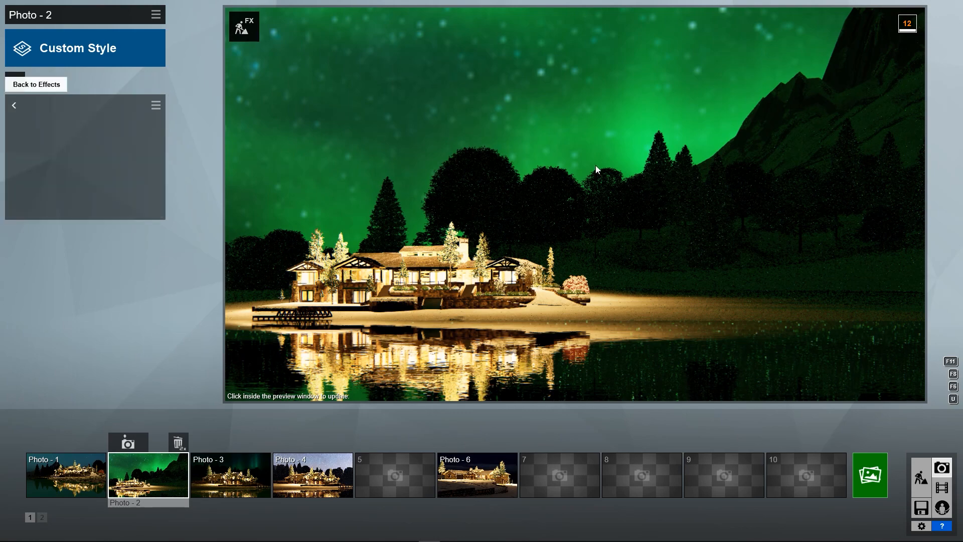
click(596, 169)
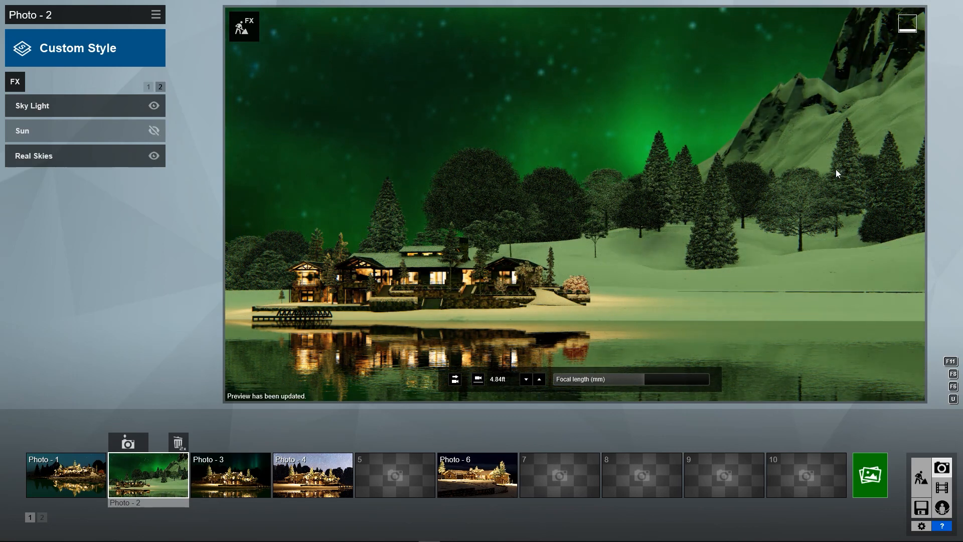
click(230, 475)
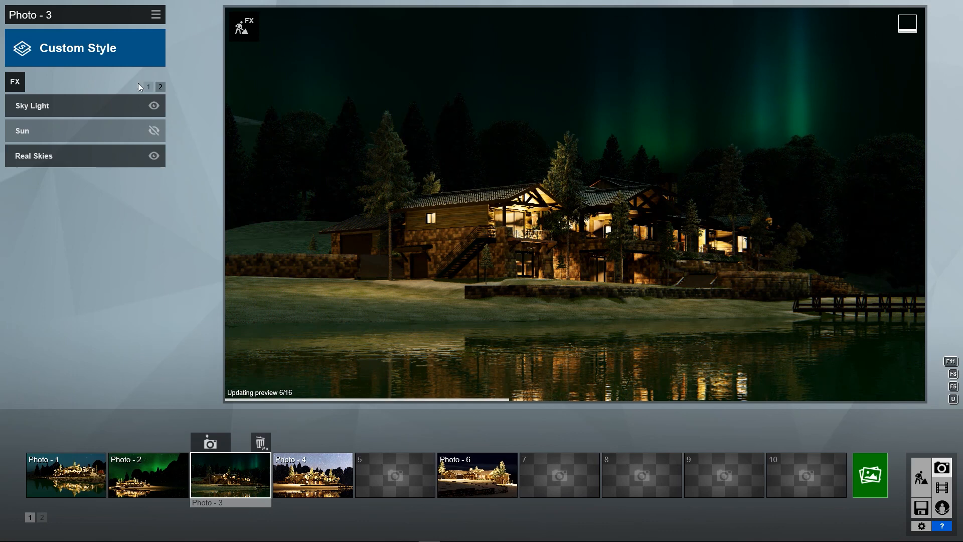
Step: Raise Photo 3's aurora Color shift, Time offset and Scale, then refresh the preview
click(148, 86)
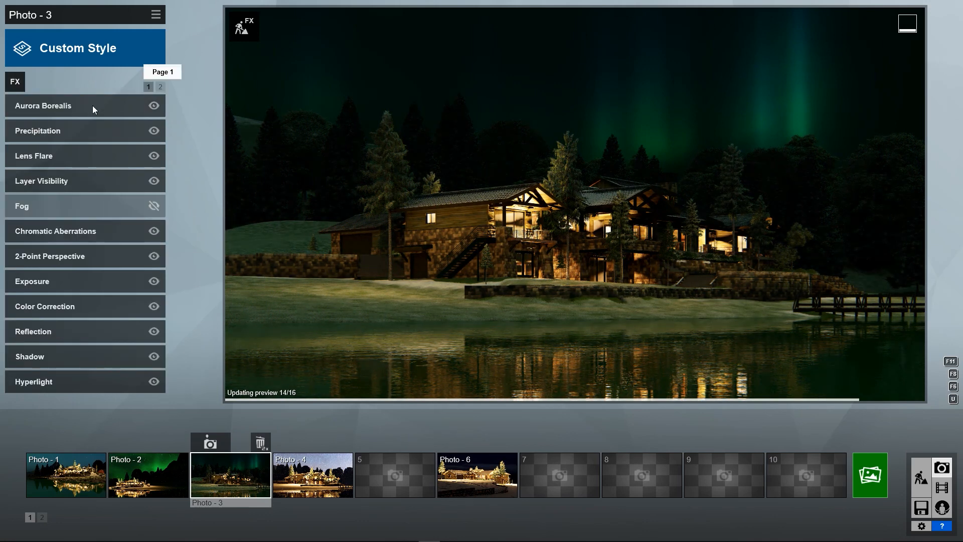
click(43, 105)
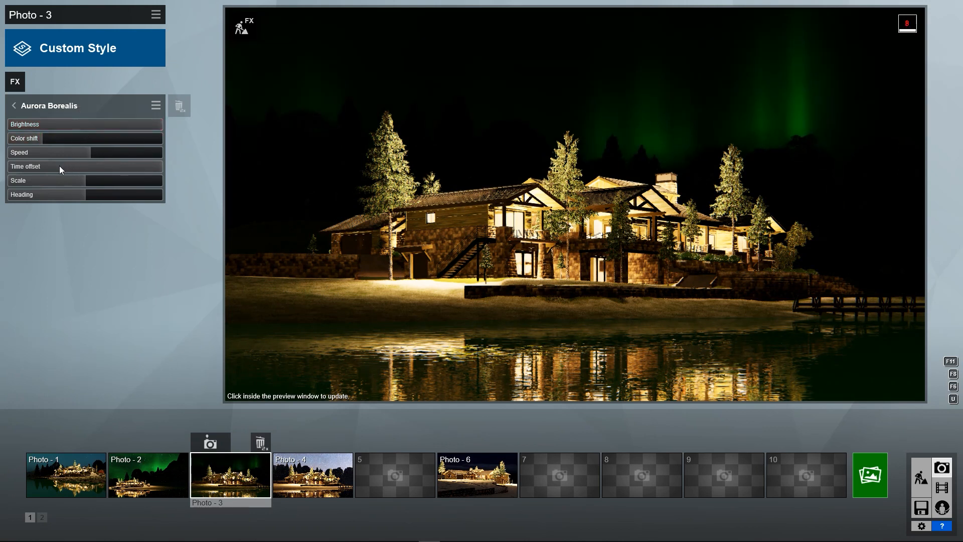
drag(36, 166, 85, 166)
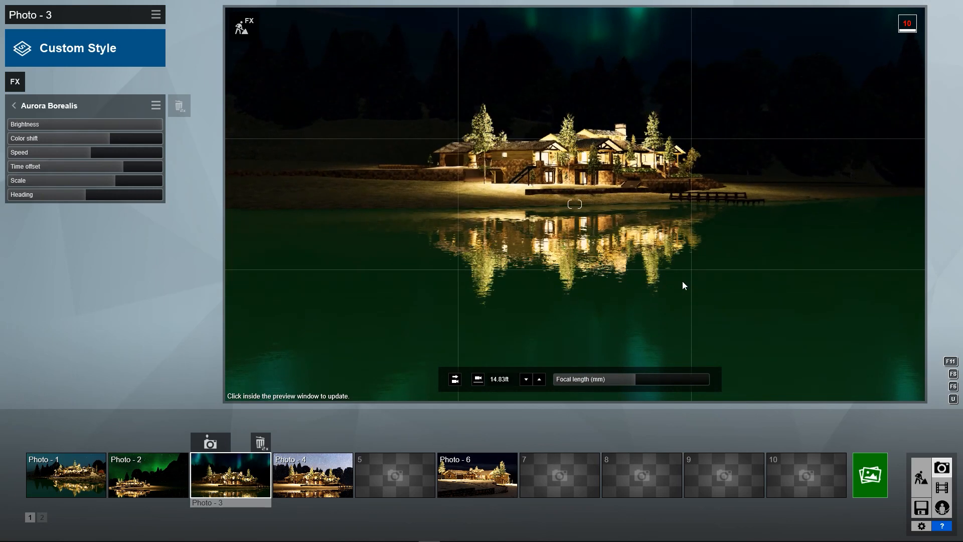
click(575, 204)
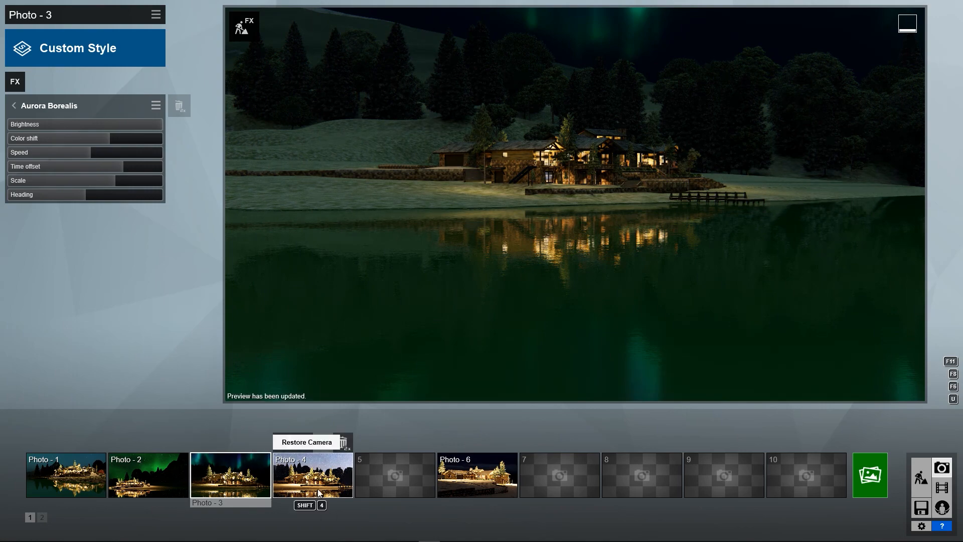
Step: On Photo 4, drag the Aurora Borealis Color shift to about 0.5 for pink-teal colours
click(312, 475)
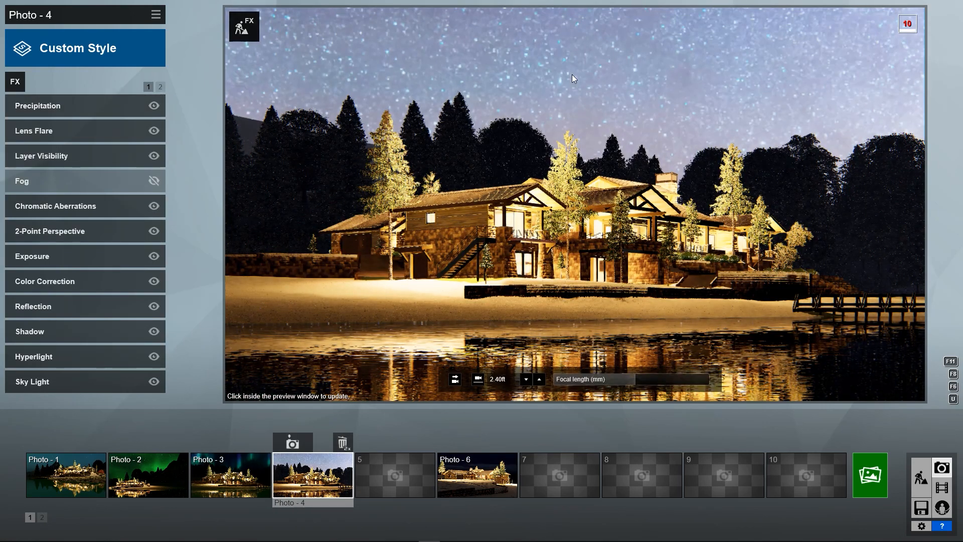
click(15, 82)
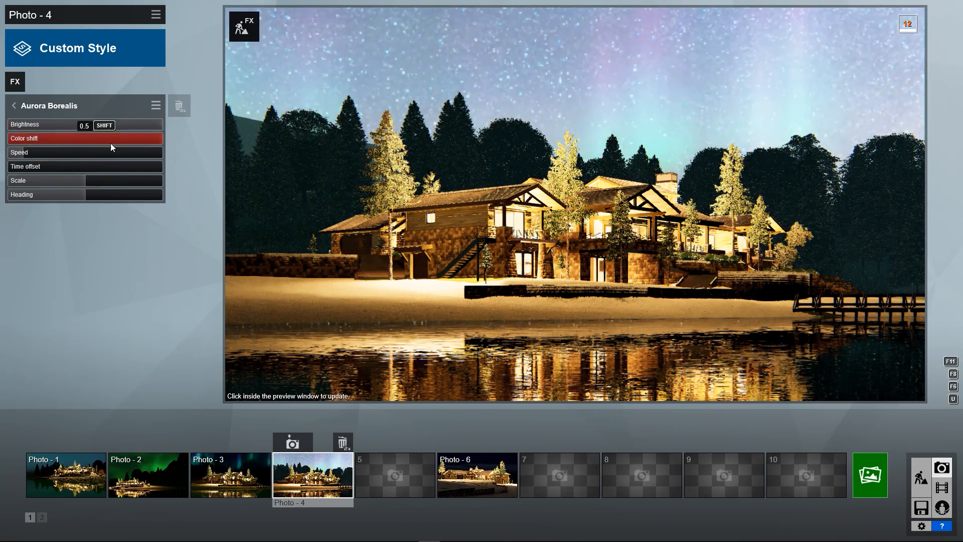
drag(111, 126, 30, 125)
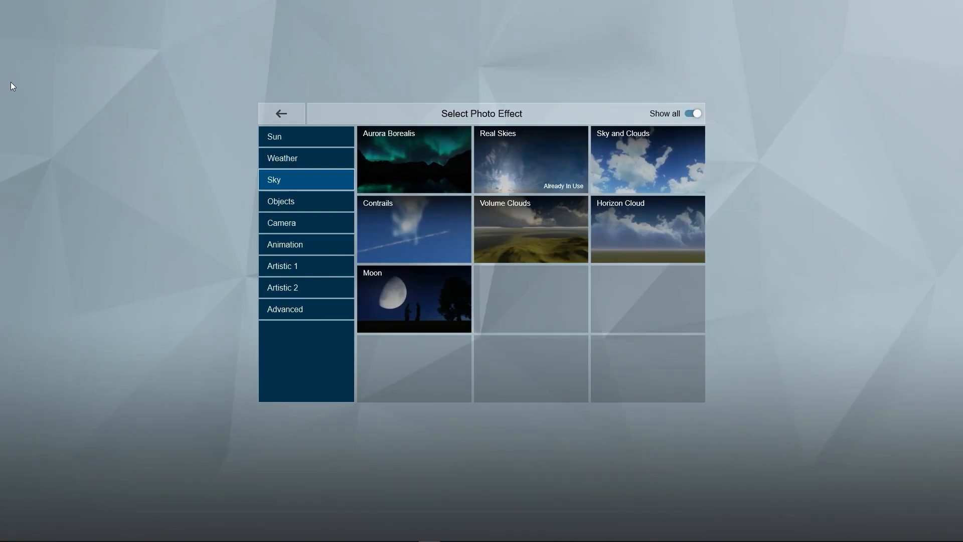
Step: Add Aurora Borealis from the Sky effects to Photo 6 and raise its speed
click(275, 136)
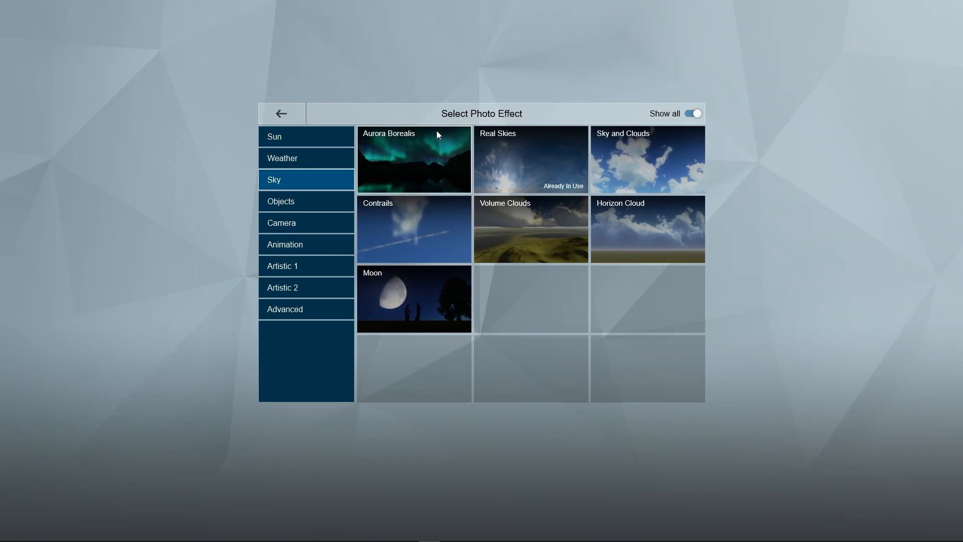
click(413, 159)
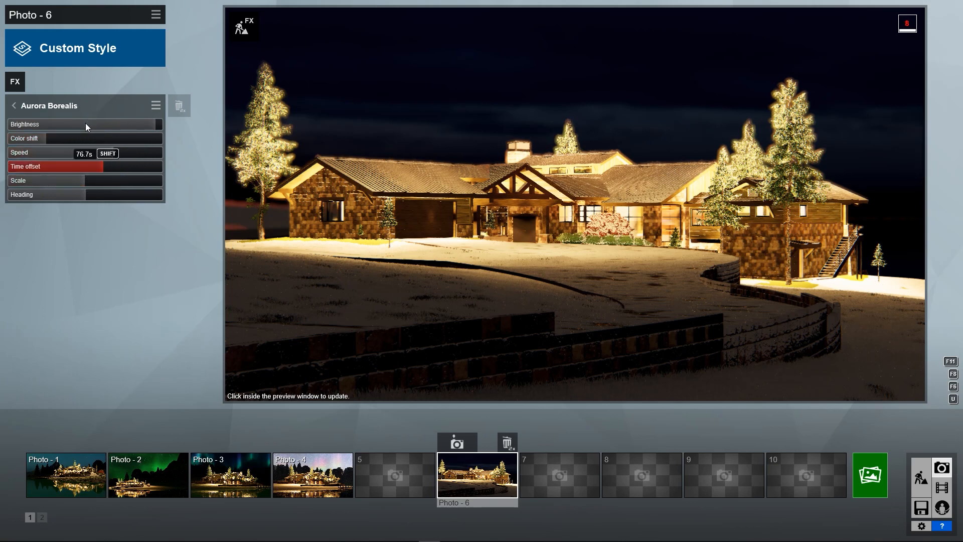
click(607, 92)
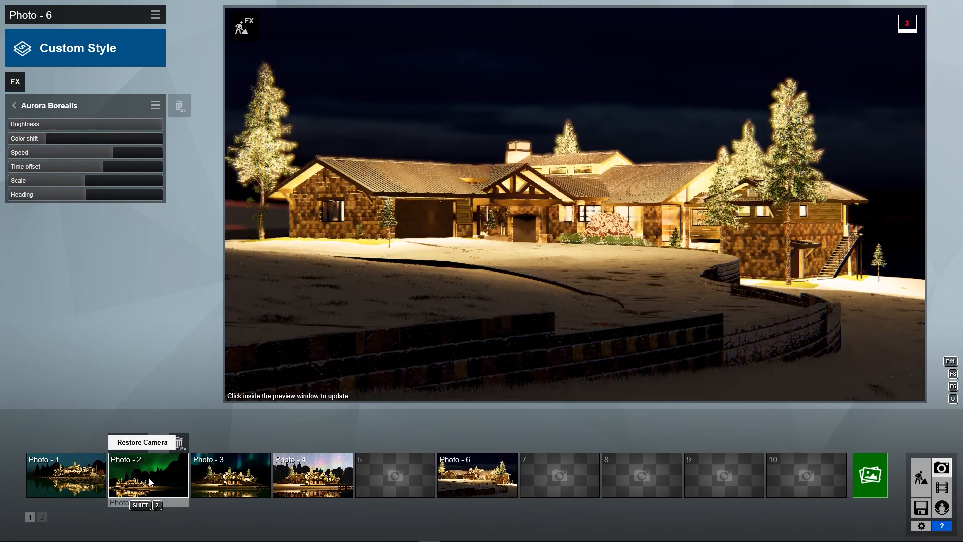
Step: Give Photo 2 a deep blue Real Skies evening sky and rotate its heading
click(147, 475)
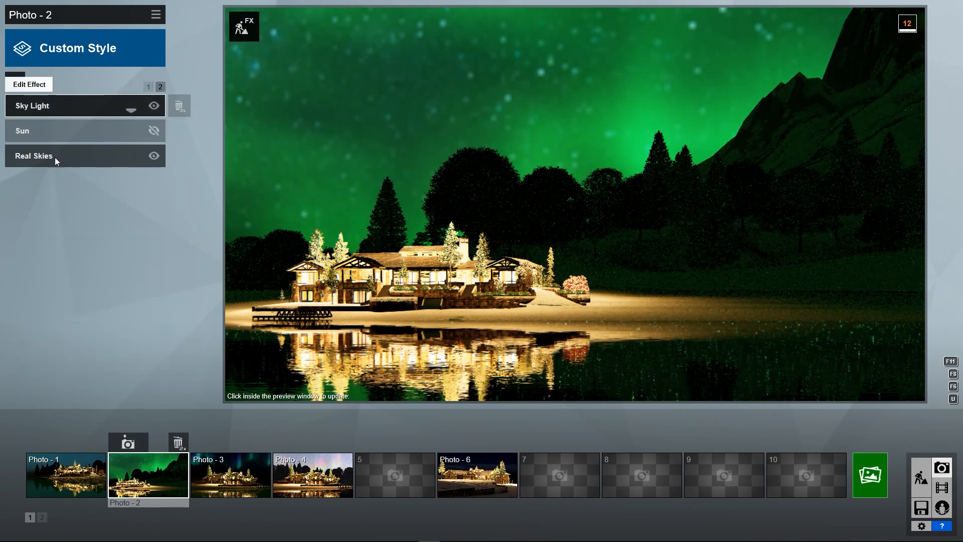
click(33, 155)
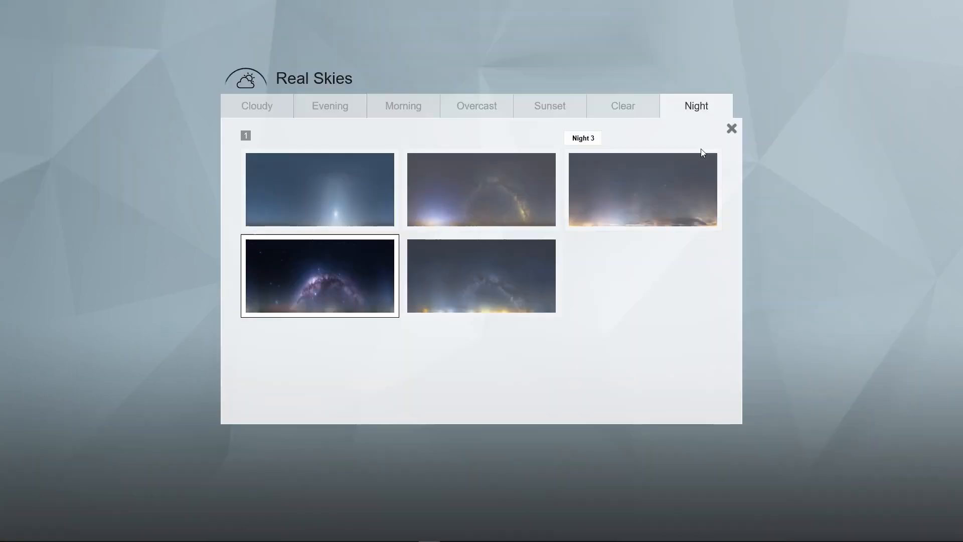
click(549, 106)
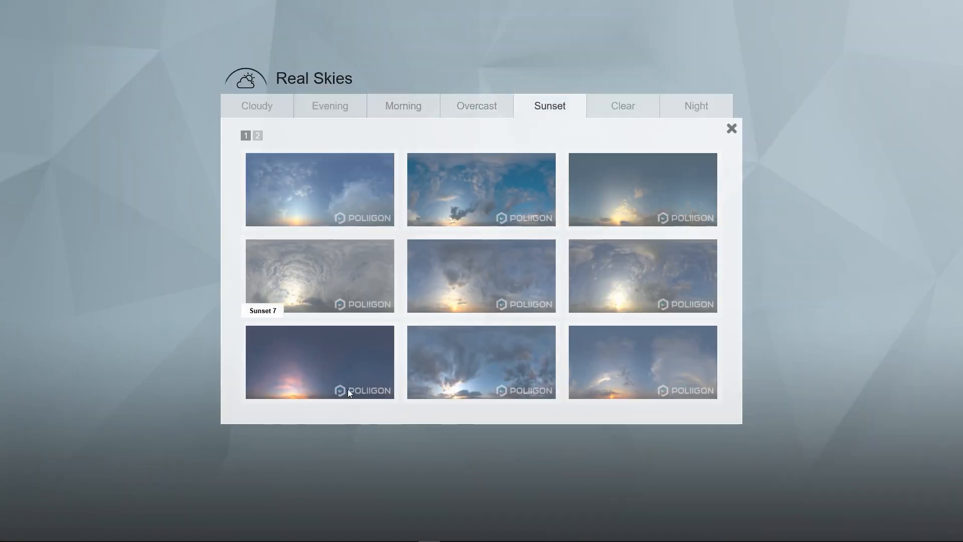
click(330, 106)
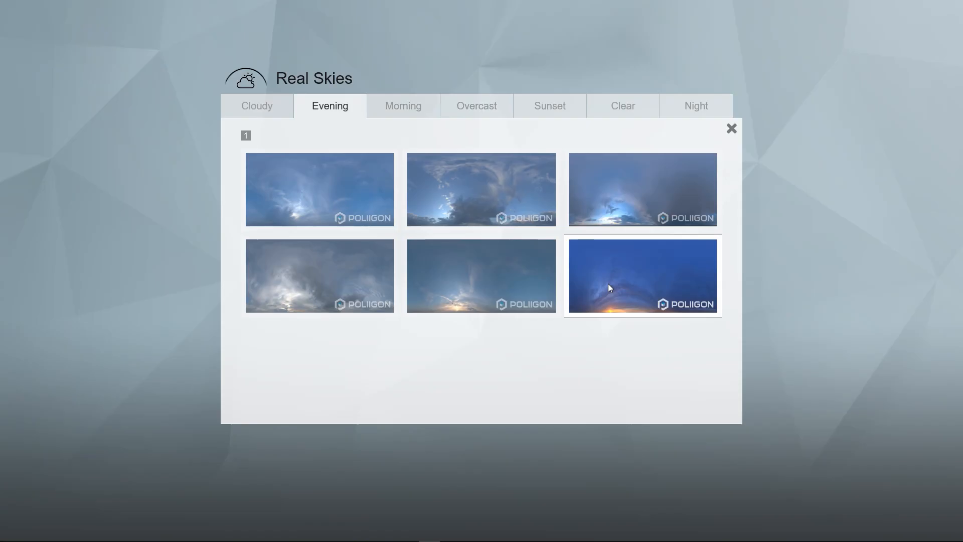
click(643, 275)
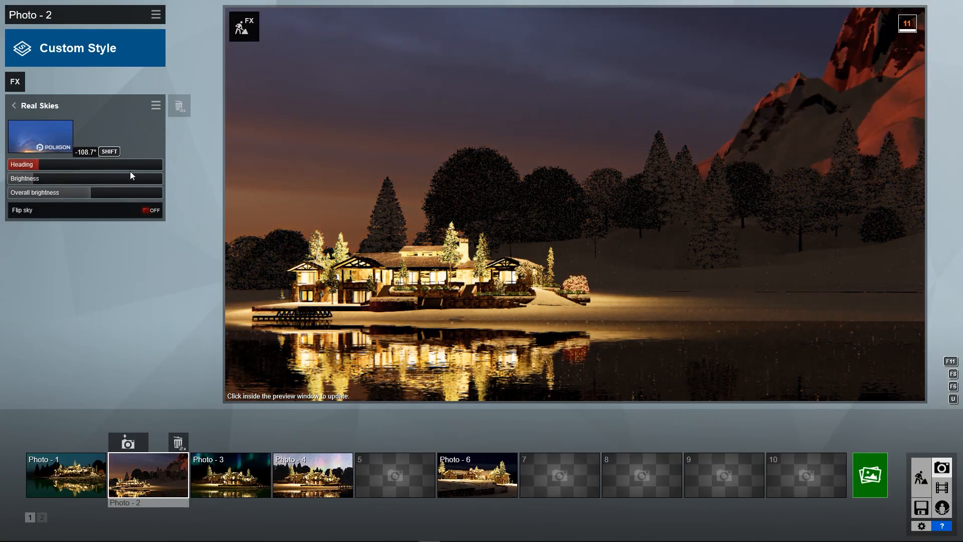
drag(37, 164, 157, 164)
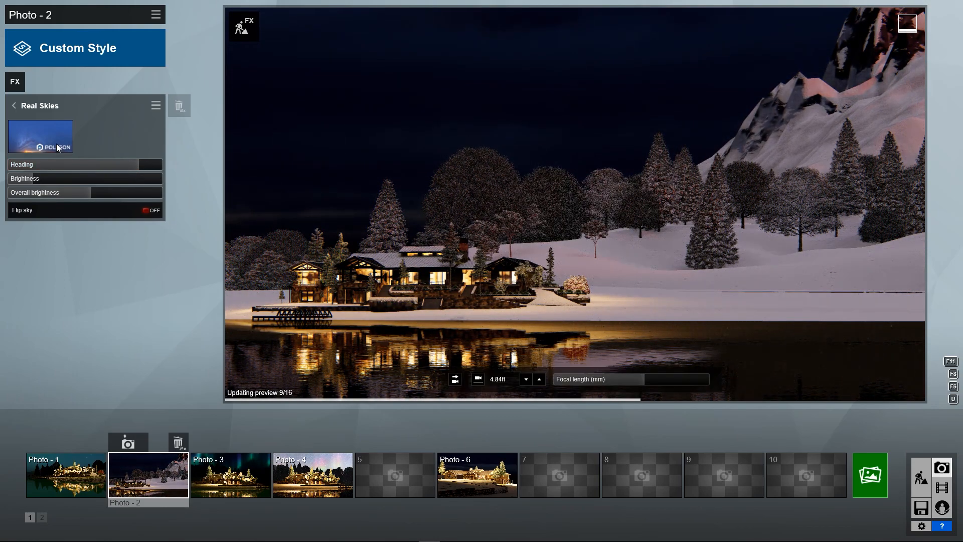
Step: Replace it with the dark Sunset Real Skies sky and rotate its heading
click(40, 136)
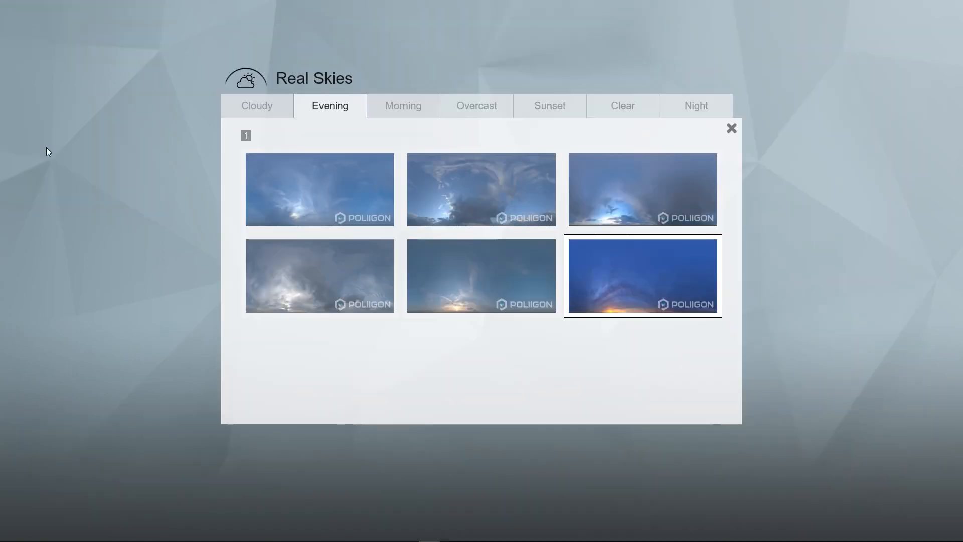
click(476, 106)
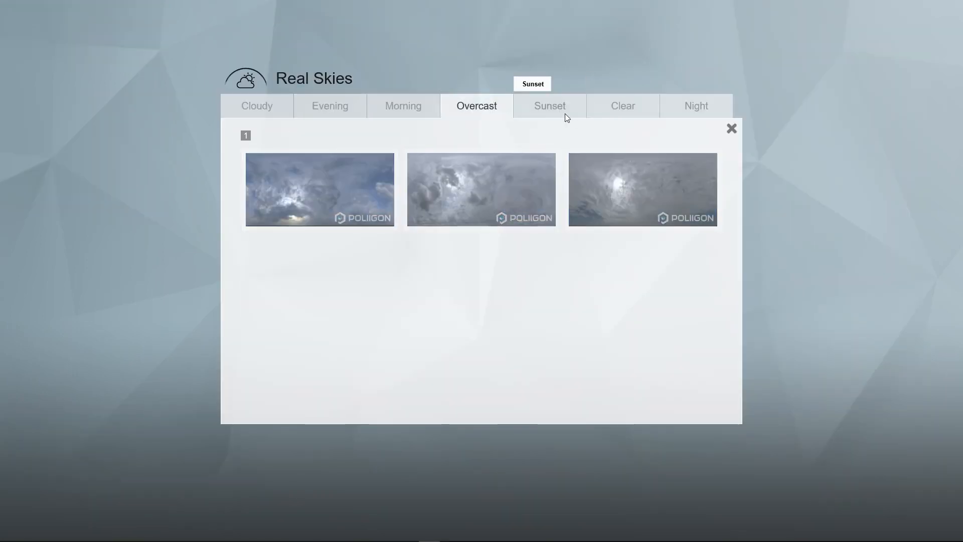
click(548, 105)
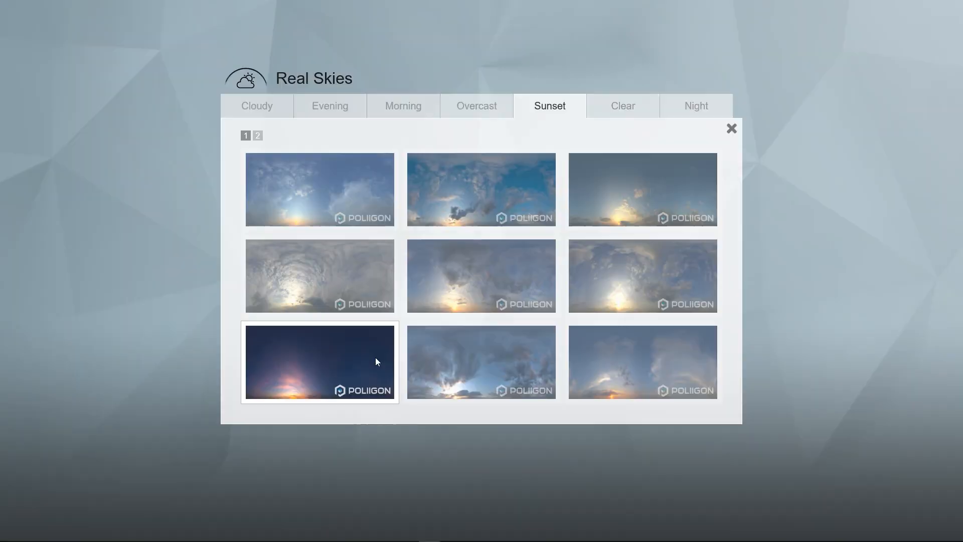
click(319, 361)
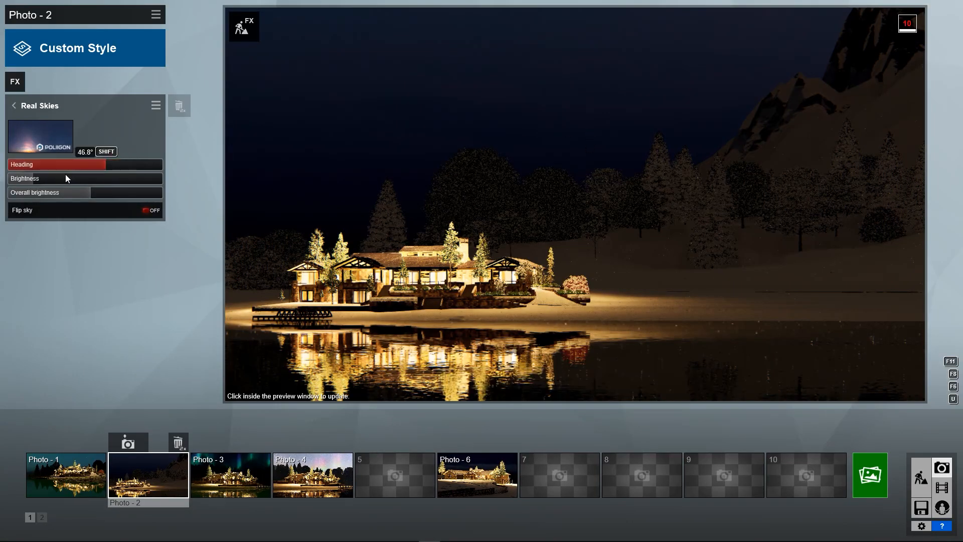
drag(55, 164, 160, 164)
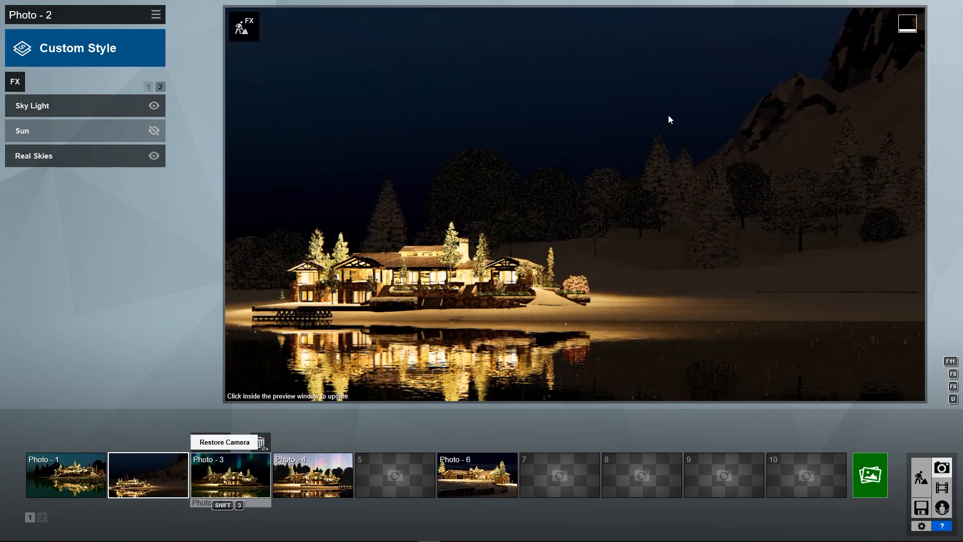
Step: Switch back to Photo 3 with its green-and-purple aurora
click(229, 475)
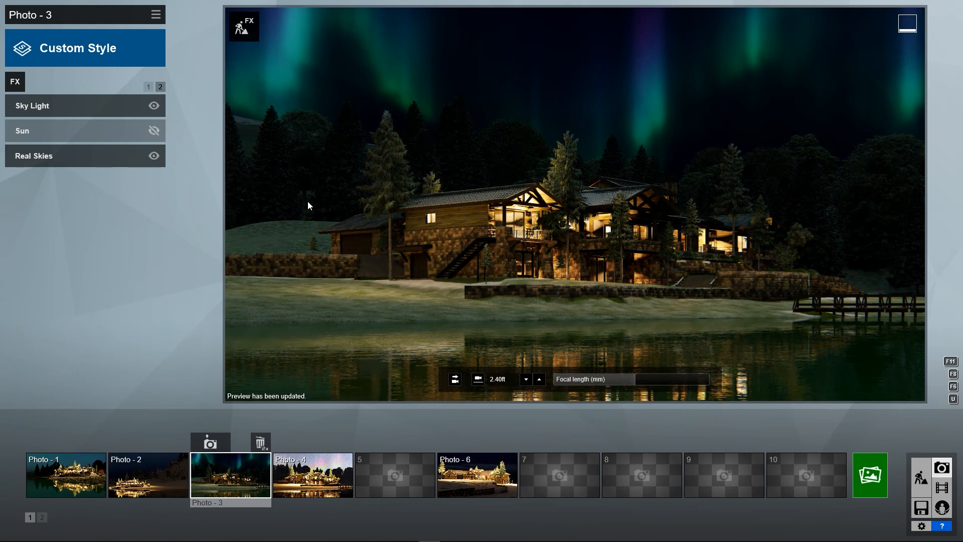
mouse_move(334, 184)
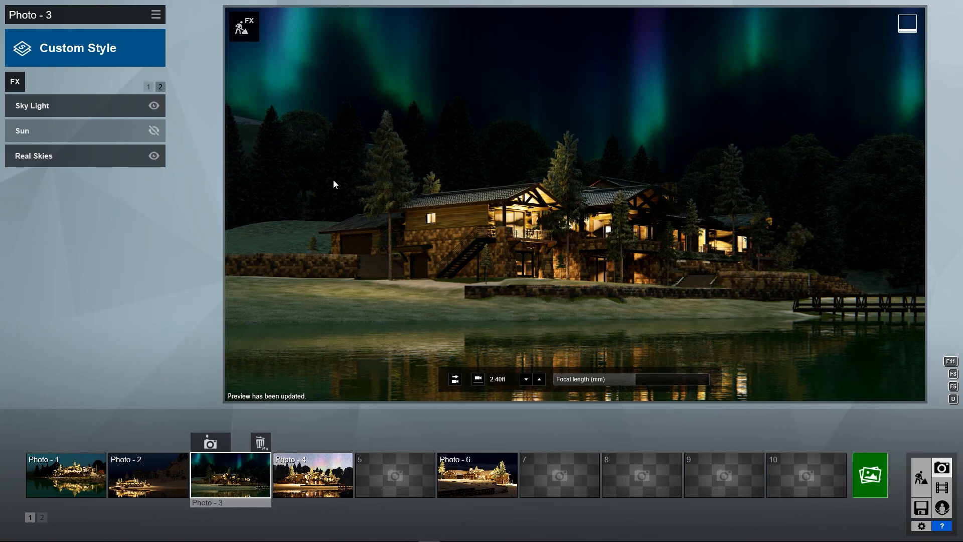